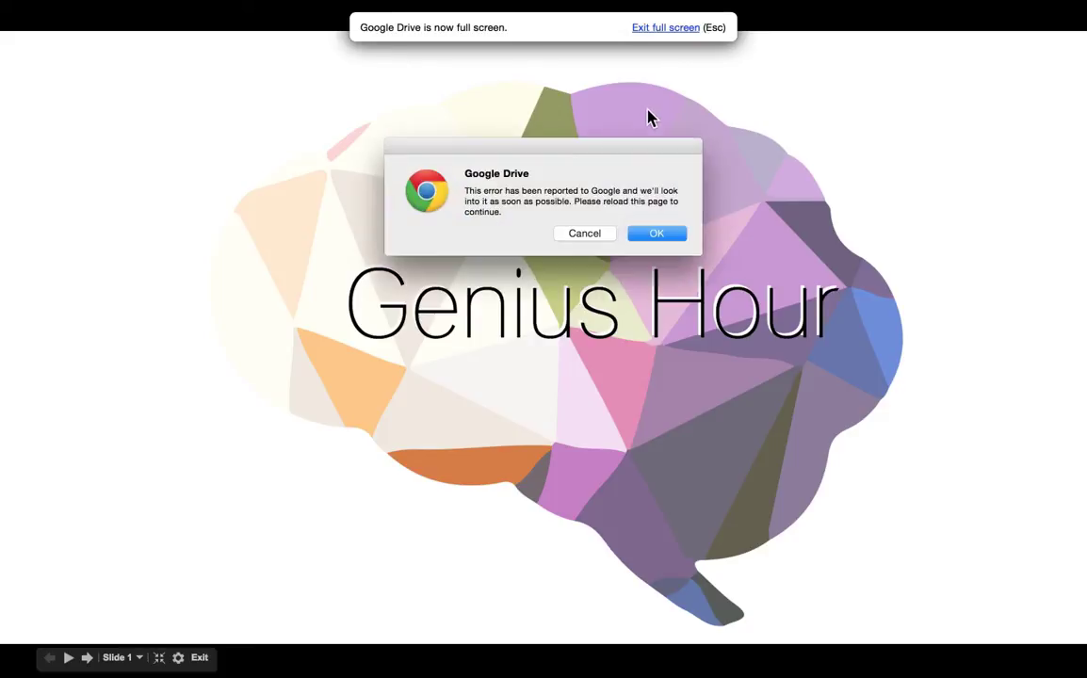
Step: Dismiss the Google Drive error dialog over the full-screen Genius Hour title slide
{"action": "left_click", "coordinate": [656, 234]}
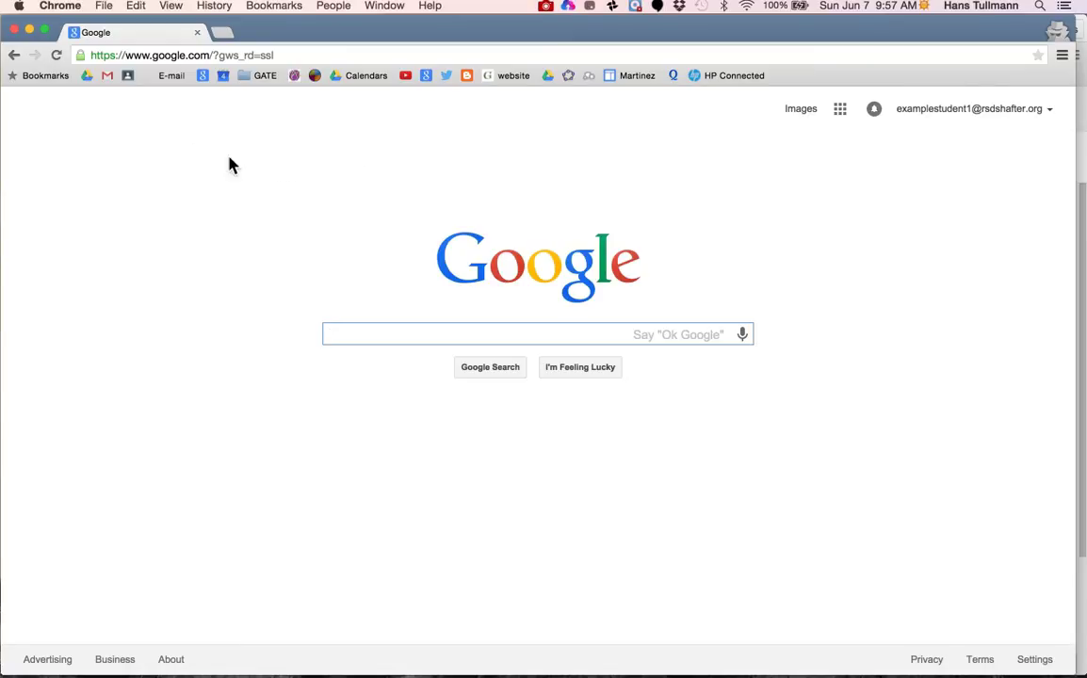
{"action": "mouse_move", "coordinate": [162, 158]}
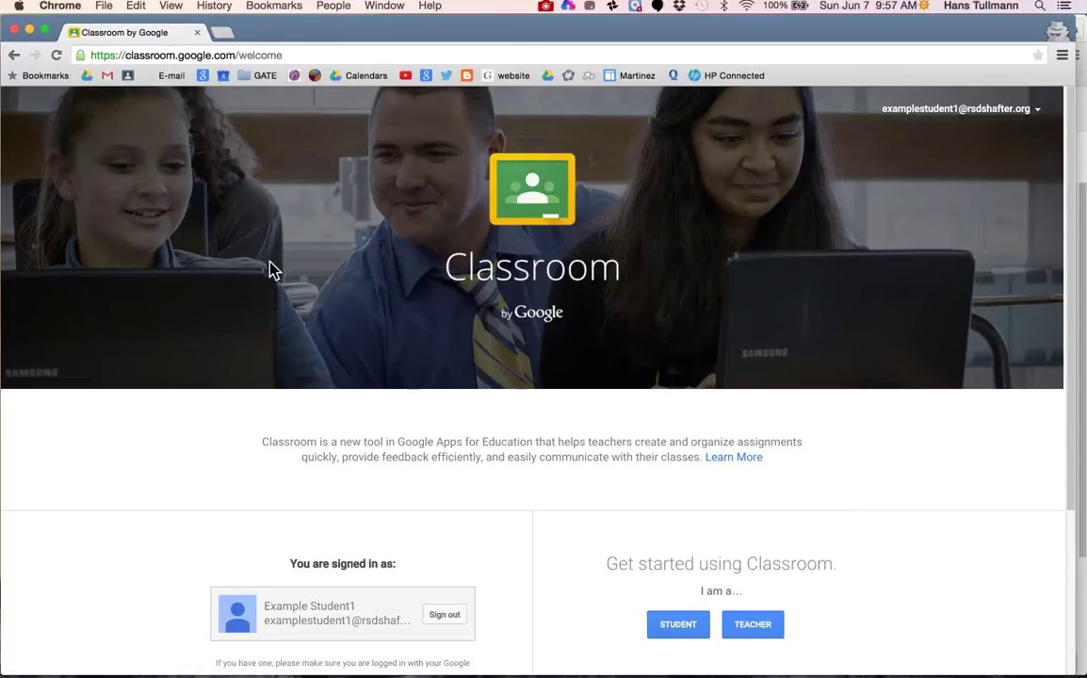
{"action": "mouse_move", "coordinate": [399, 341]}
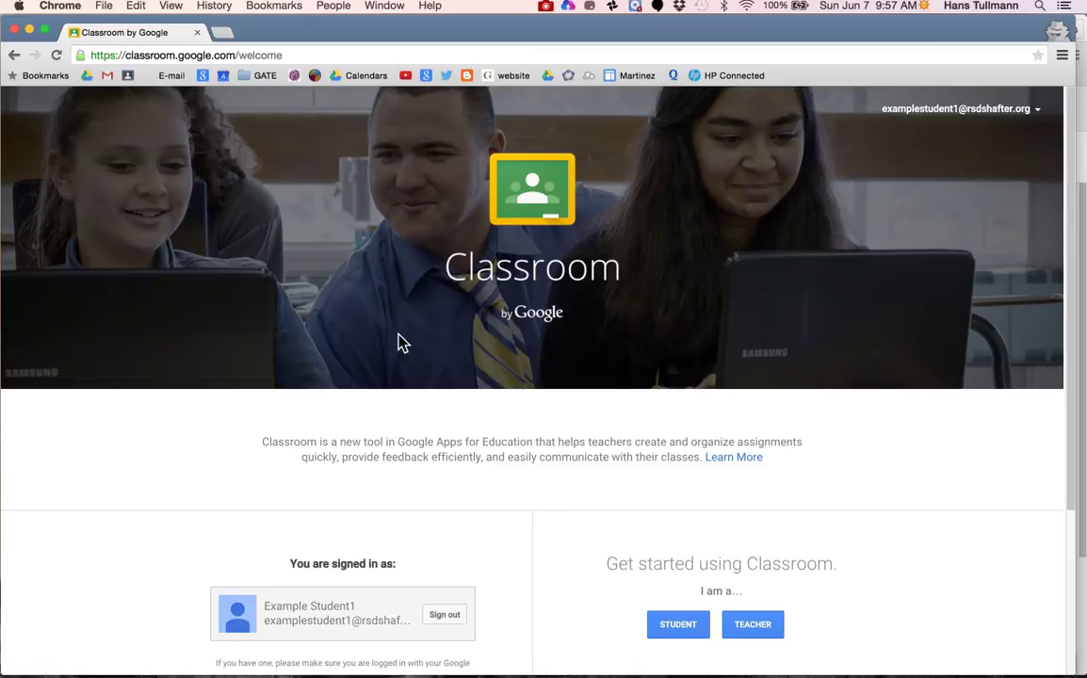
Step: Choose the Student role under 'I am a...' to reach the Classroom home page
{"action": "scroll", "scroll_direction": "down", "scroll_amount": 3}
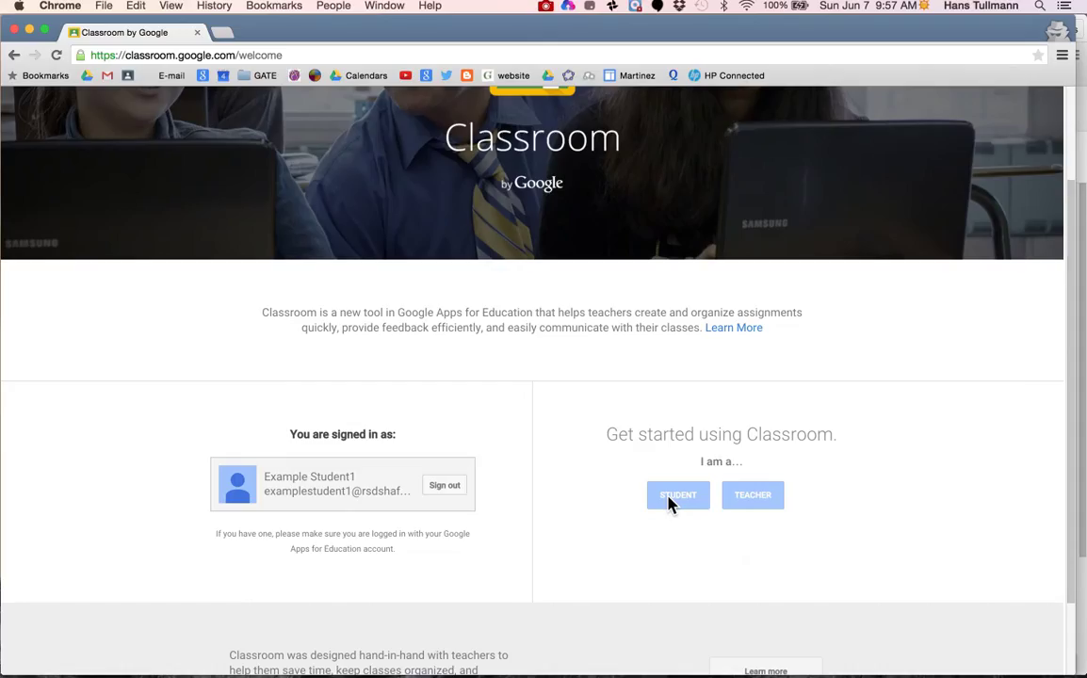
{"action": "left_click", "coordinate": [678, 493]}
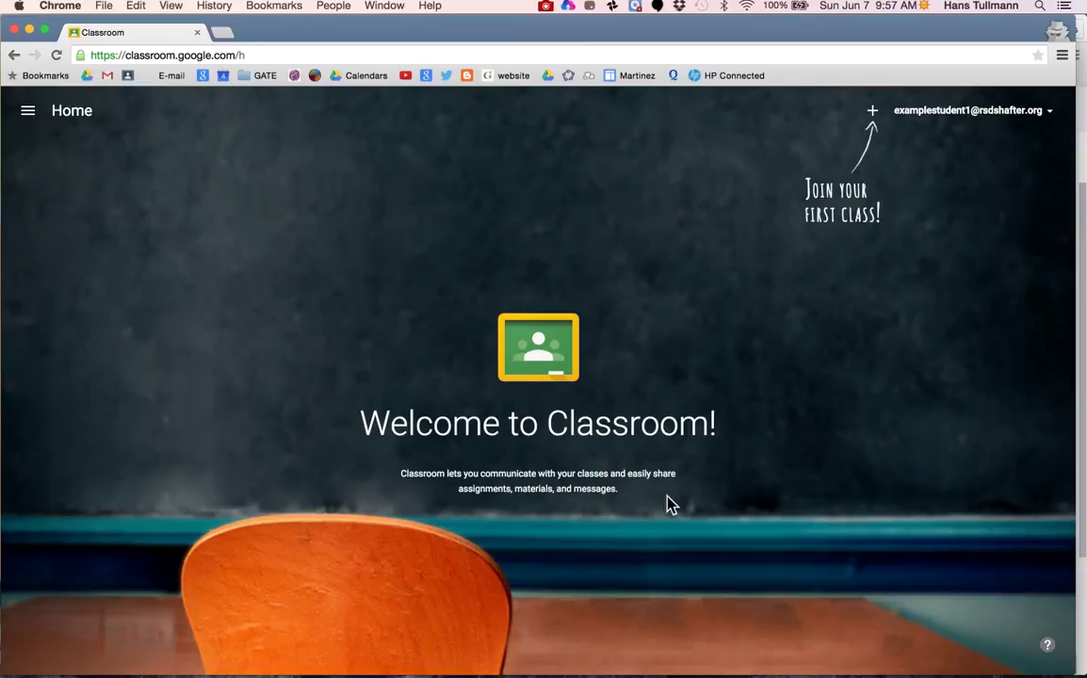
{"action": "mouse_move", "coordinate": [865, 151]}
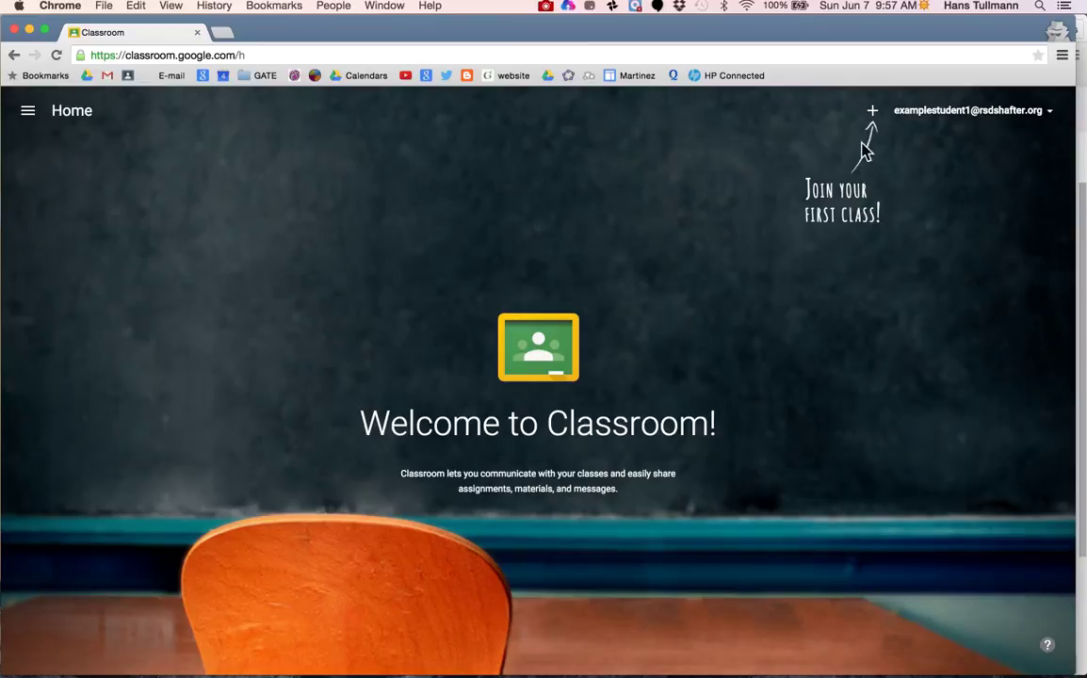
{"action": "mouse_move", "coordinate": [873, 117]}
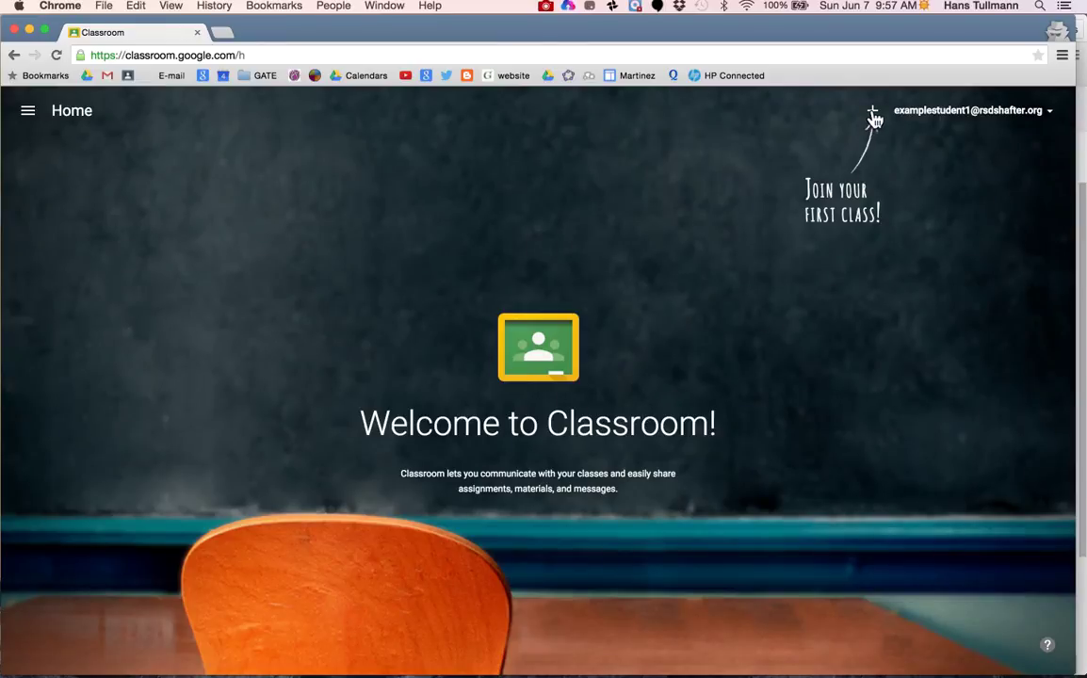
{"action": "left_click", "coordinate": [871, 109]}
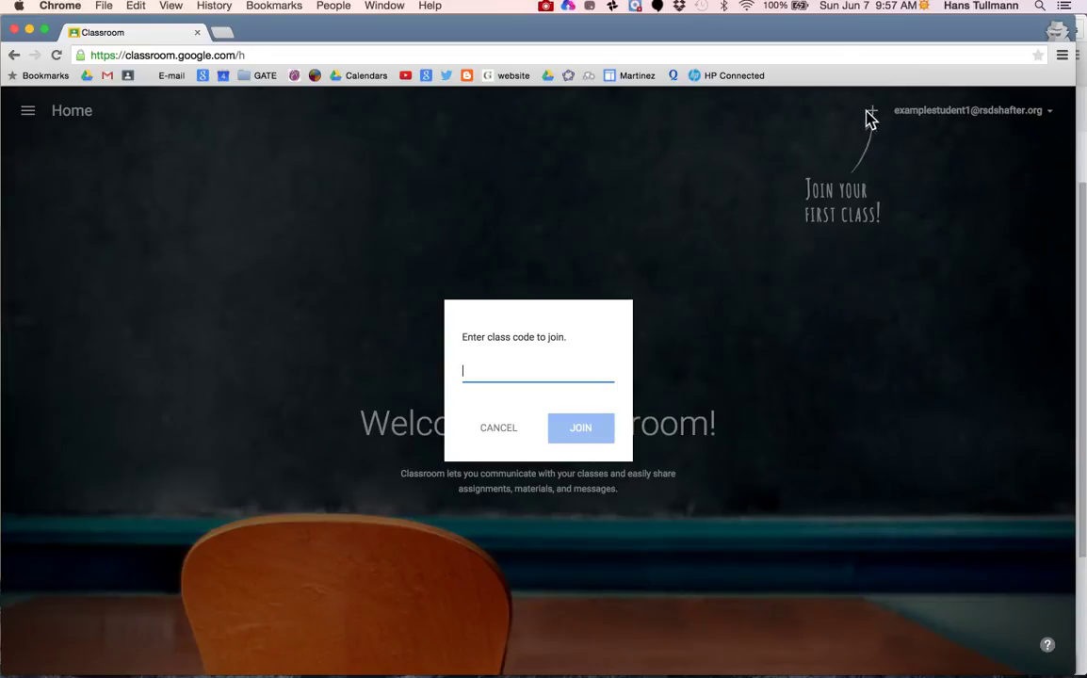
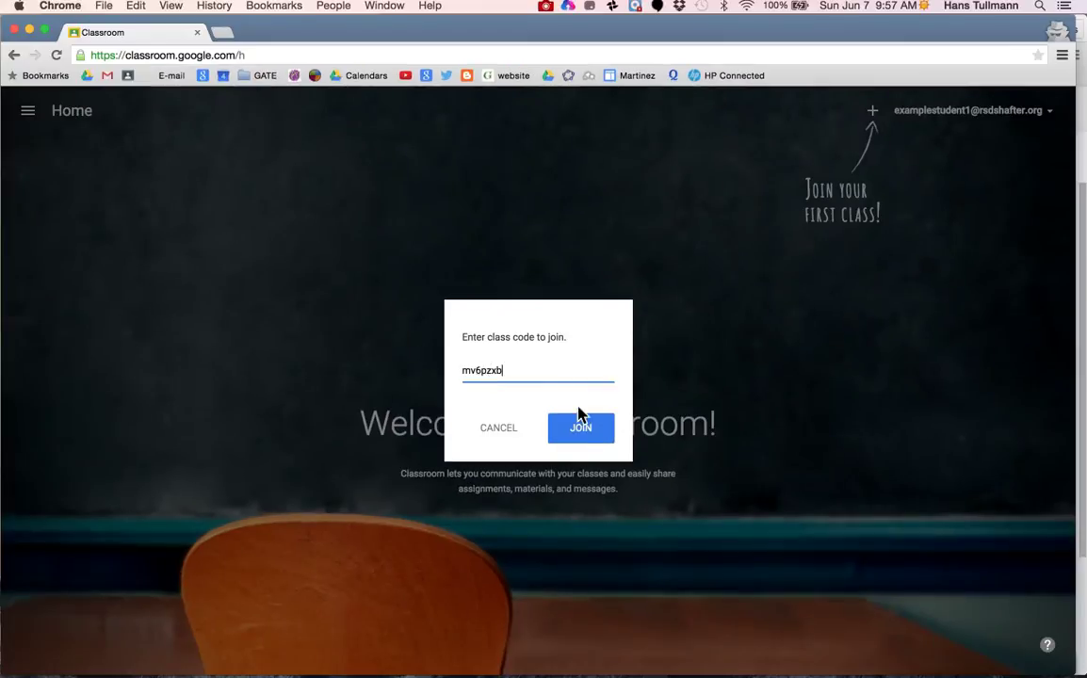
{"action": "left_click", "coordinate": [580, 428]}
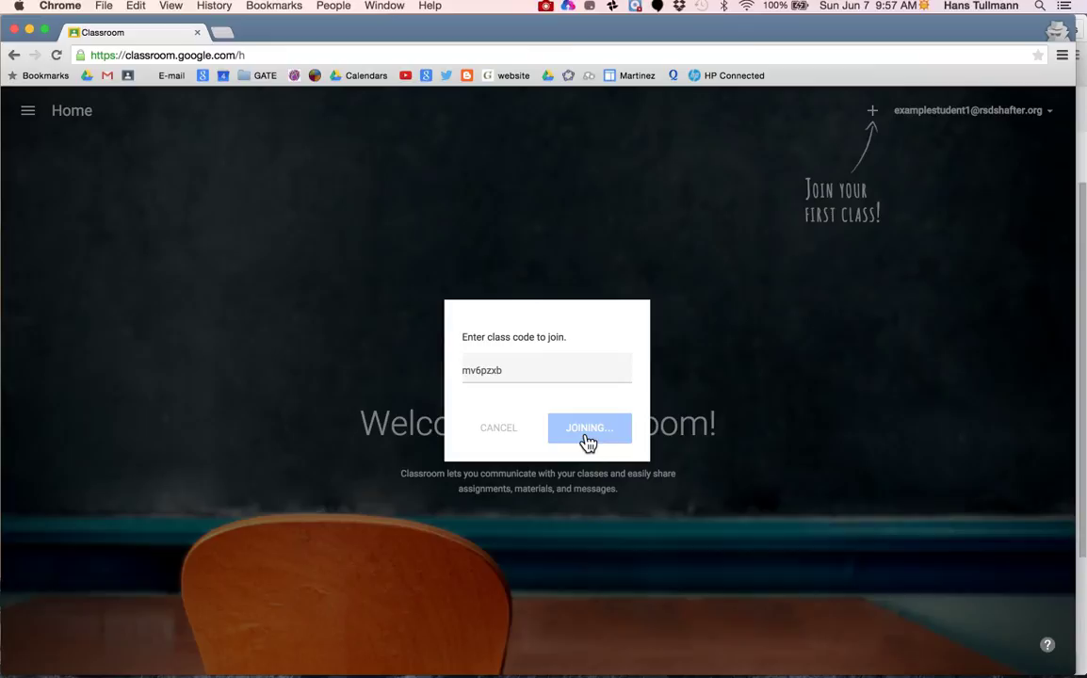
{"action": "left_click", "coordinate": [588, 428]}
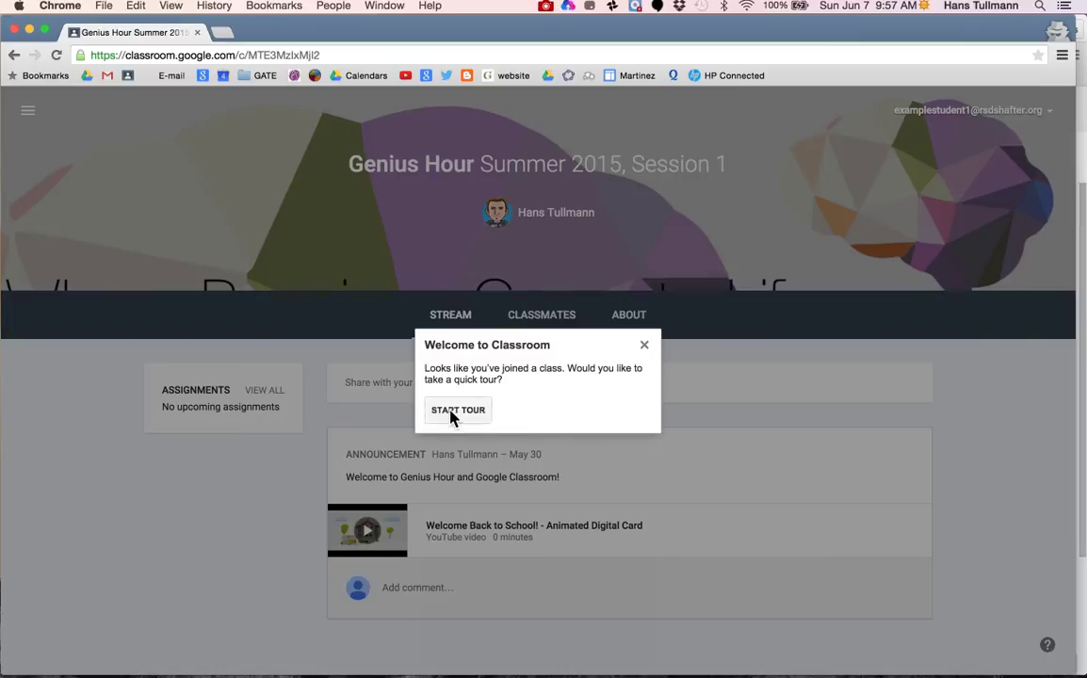
Step: Take the quick tour through the navigation and stream posting tips and finish it
{"action": "left_click", "coordinate": [457, 409]}
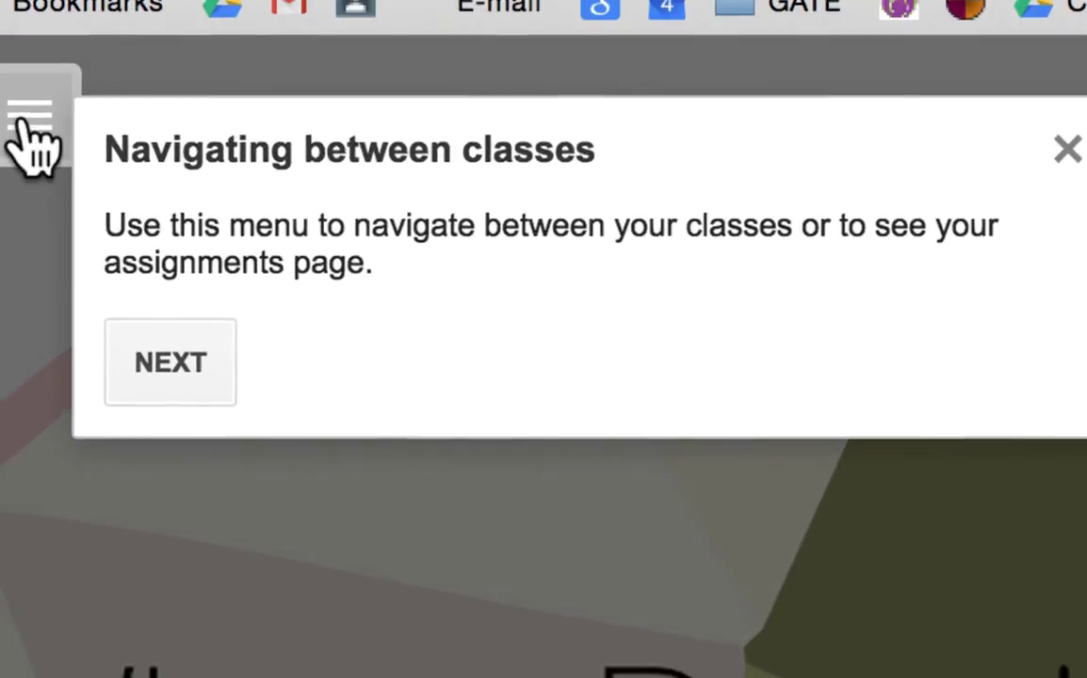
{"action": "mouse_move", "coordinate": [30, 117]}
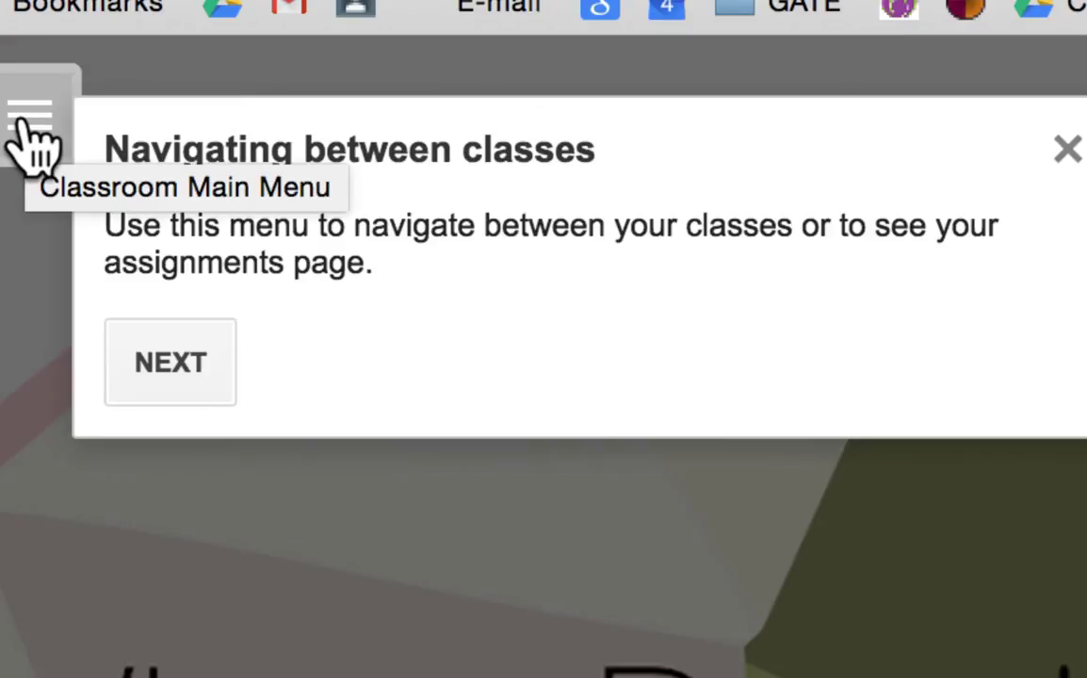
{"action": "left_click", "coordinate": [1067, 149]}
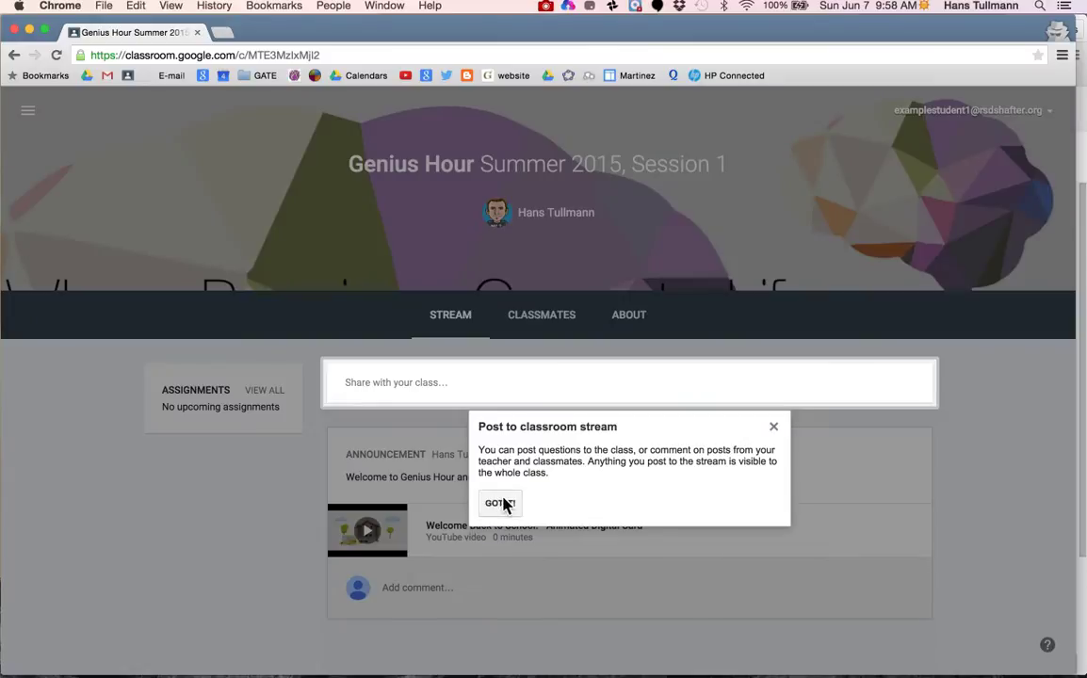
{"action": "left_click", "coordinate": [498, 501]}
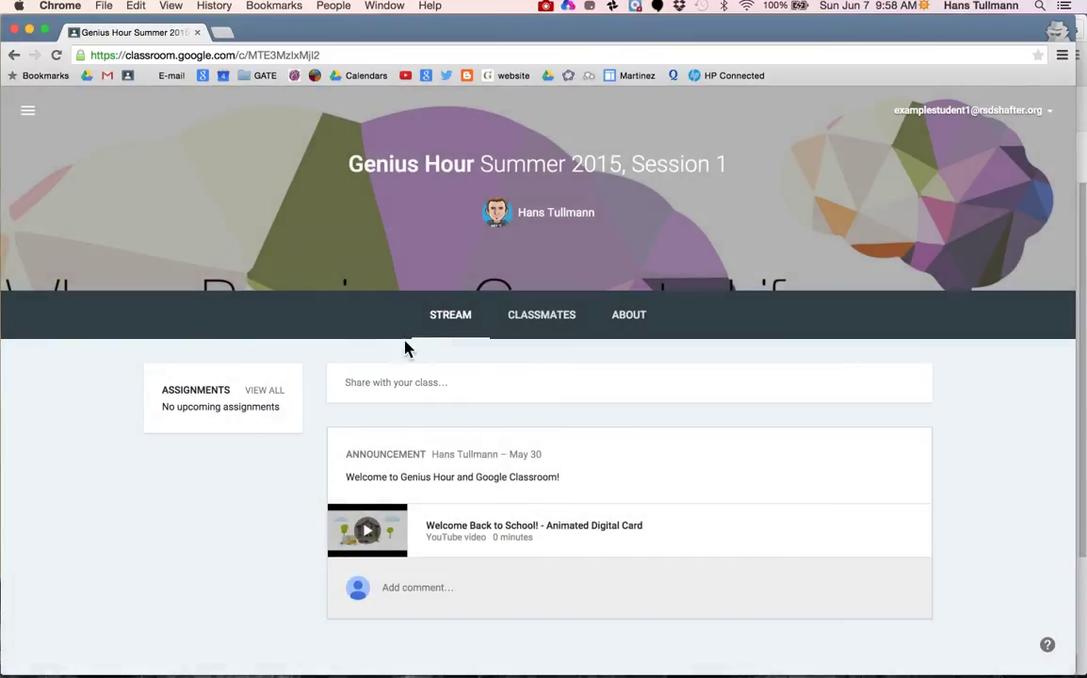
{"action": "mouse_move", "coordinate": [450, 324]}
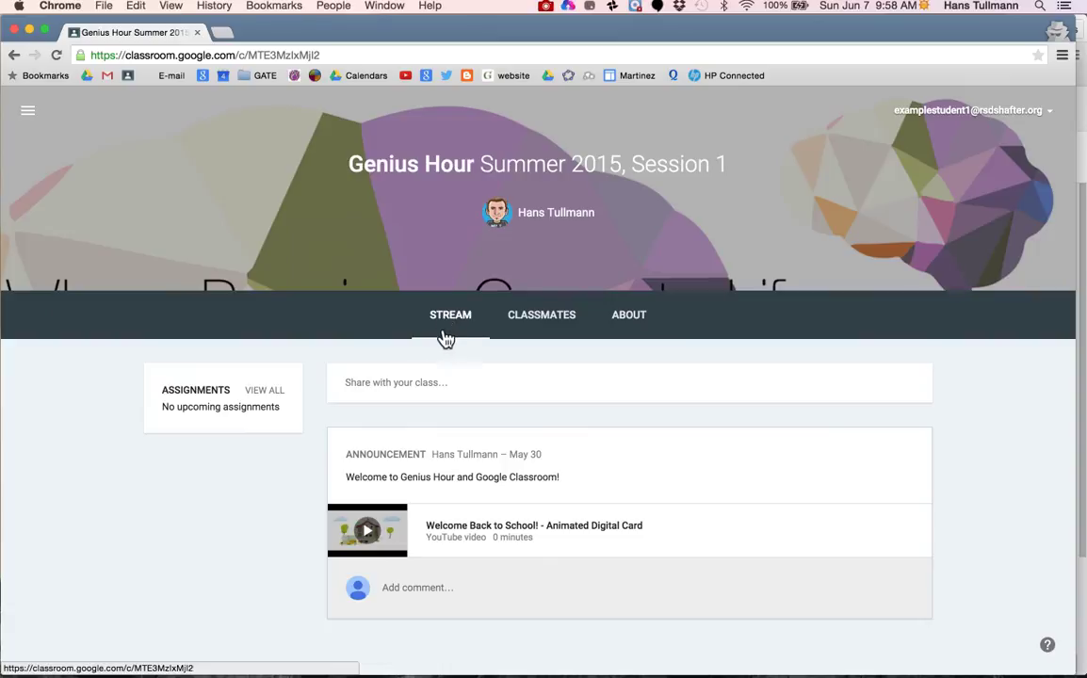
{"action": "mouse_move", "coordinate": [451, 324]}
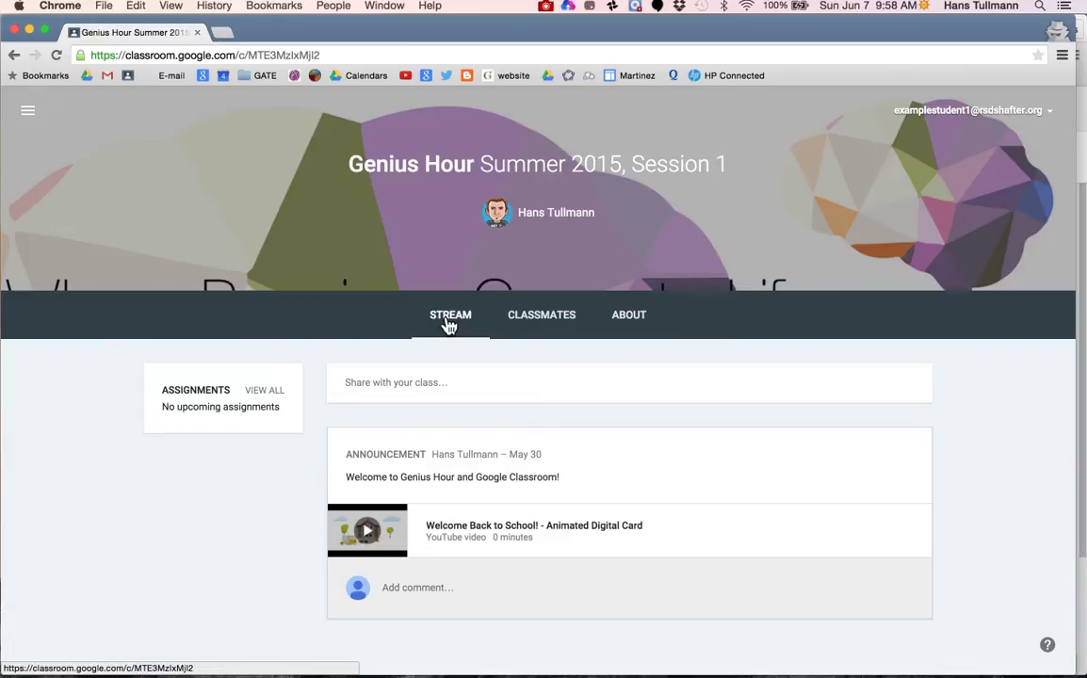
Step: Show the Classmates page listing the students enrolled in the class
{"action": "left_click", "coordinate": [543, 315]}
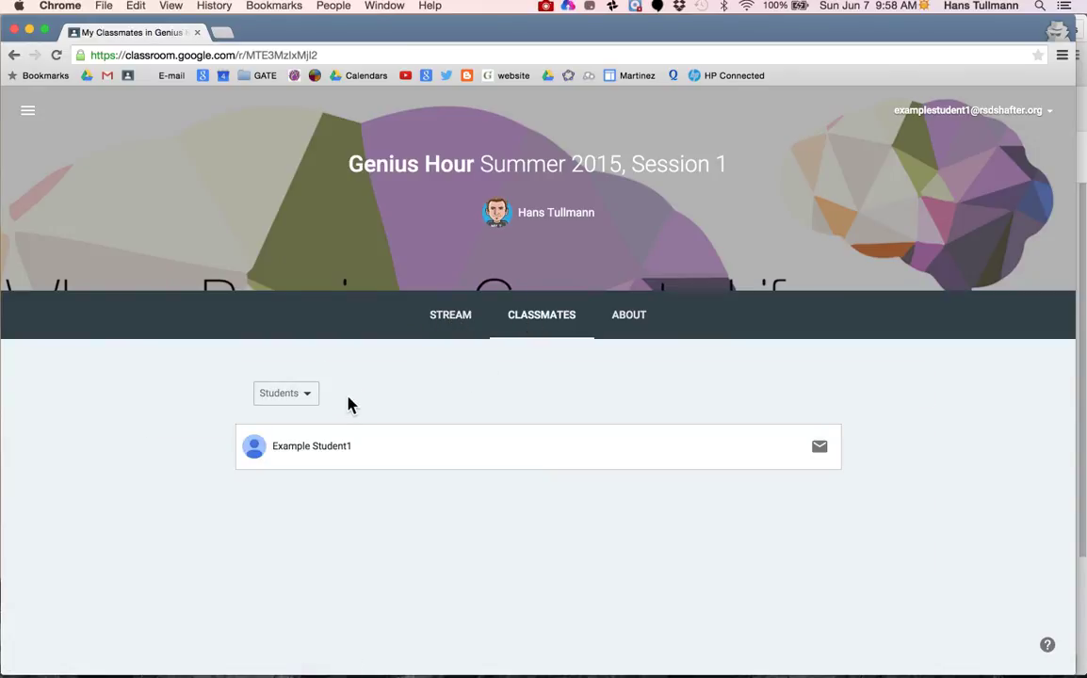
{"action": "mouse_move", "coordinate": [381, 432]}
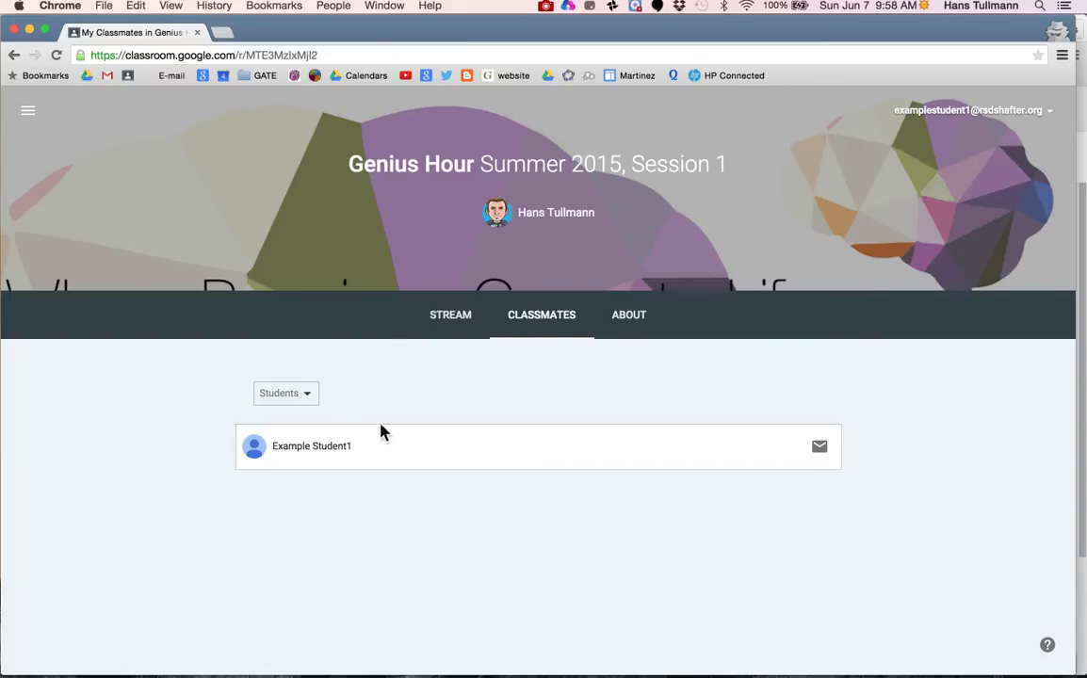
{"action": "mouse_move", "coordinate": [569, 315]}
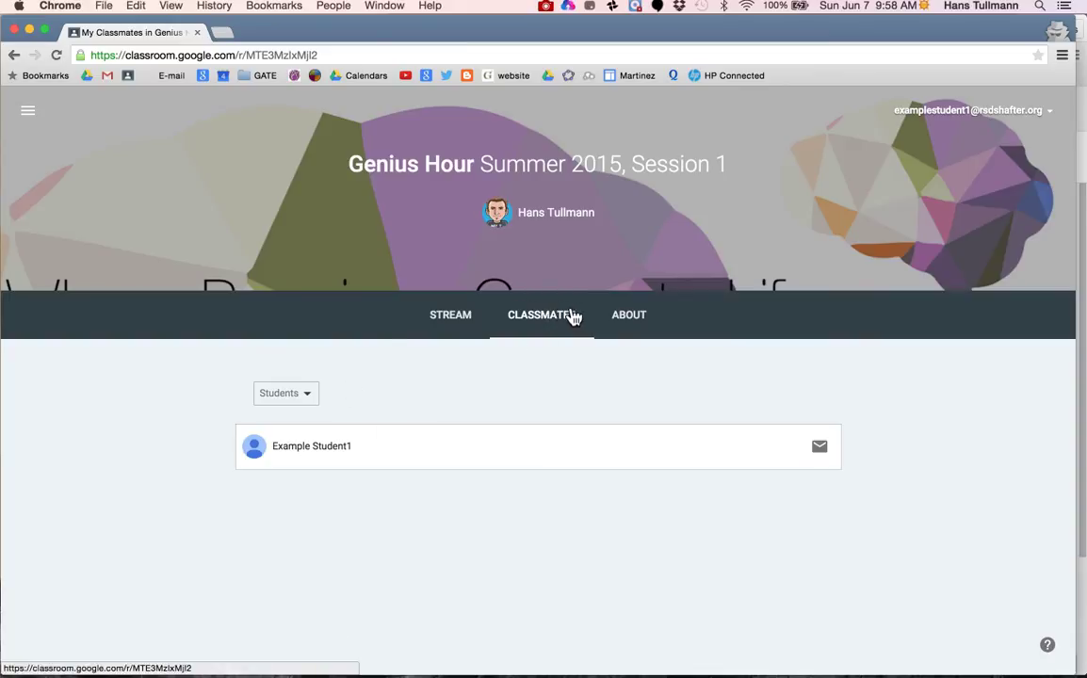
Step: View the About page's description, room, Drive folder and Classroom Materials
{"action": "left_click", "coordinate": [624, 314]}
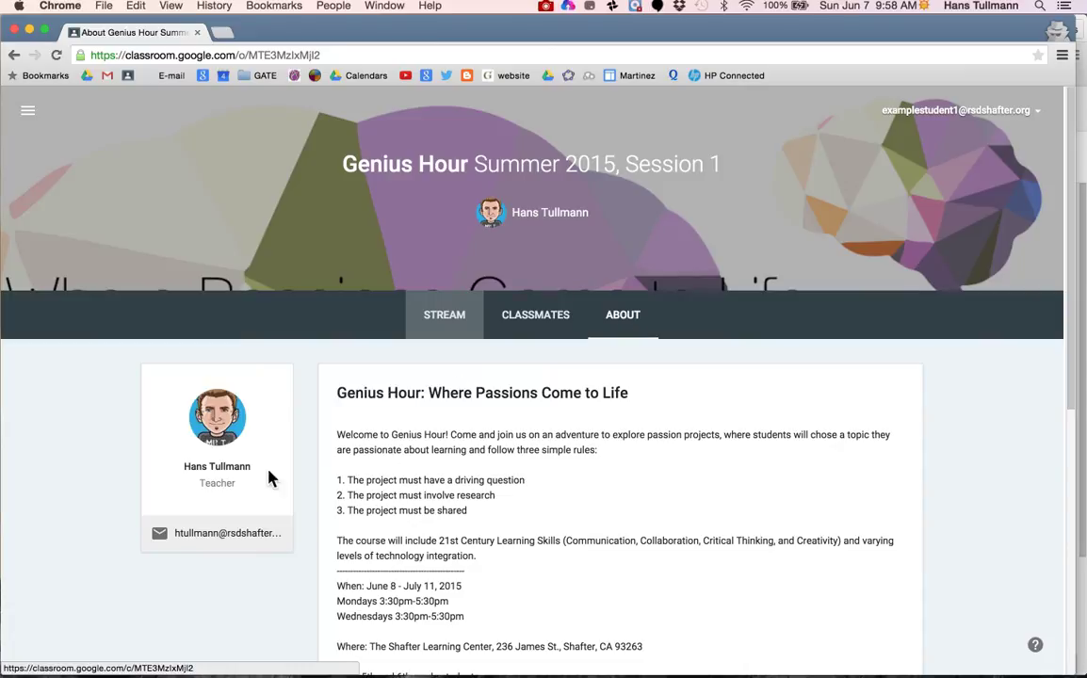
{"action": "scroll", "scroll_direction": "down", "scroll_amount": 3}
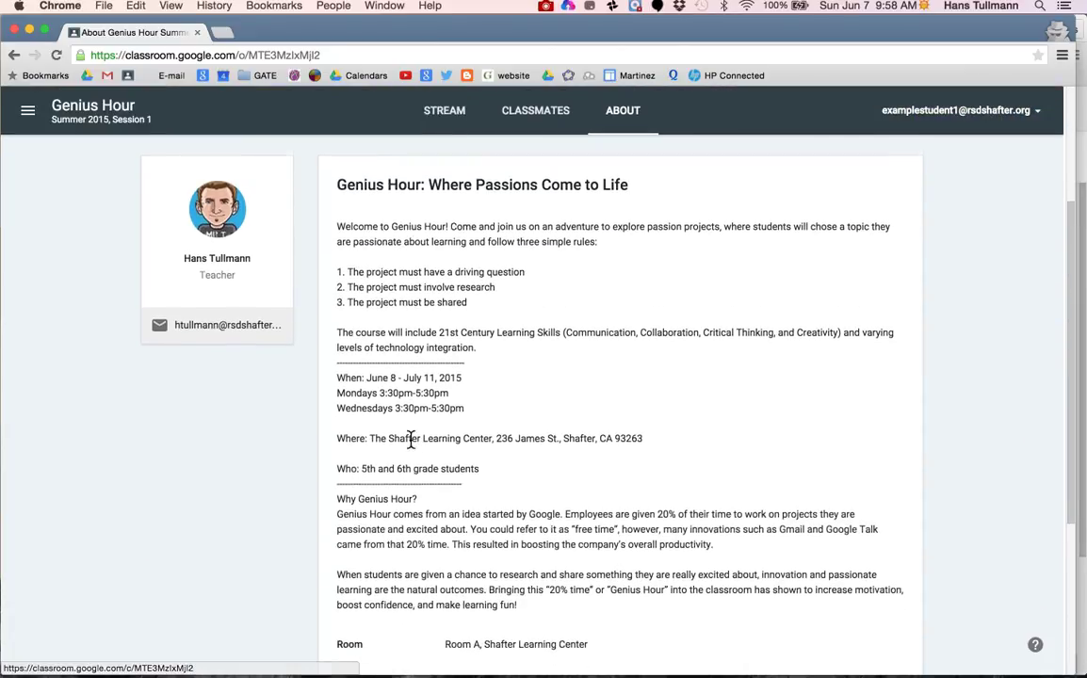
{"action": "scroll", "scroll_direction": "down", "scroll_amount": 3}
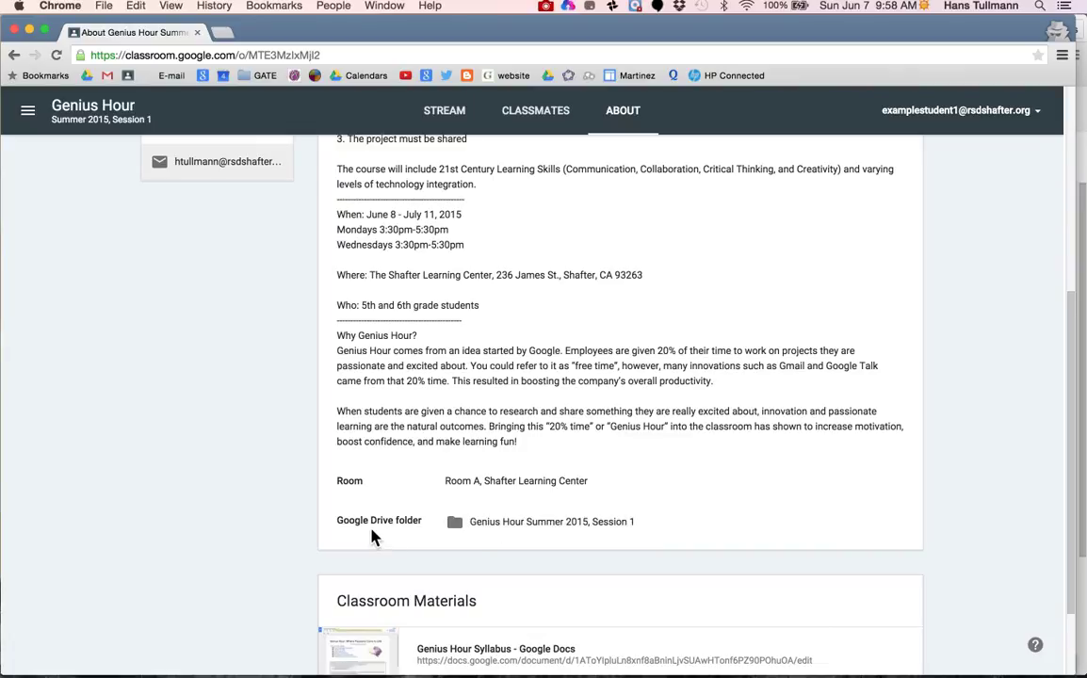
{"action": "scroll", "scroll_direction": "down", "scroll_amount": 3}
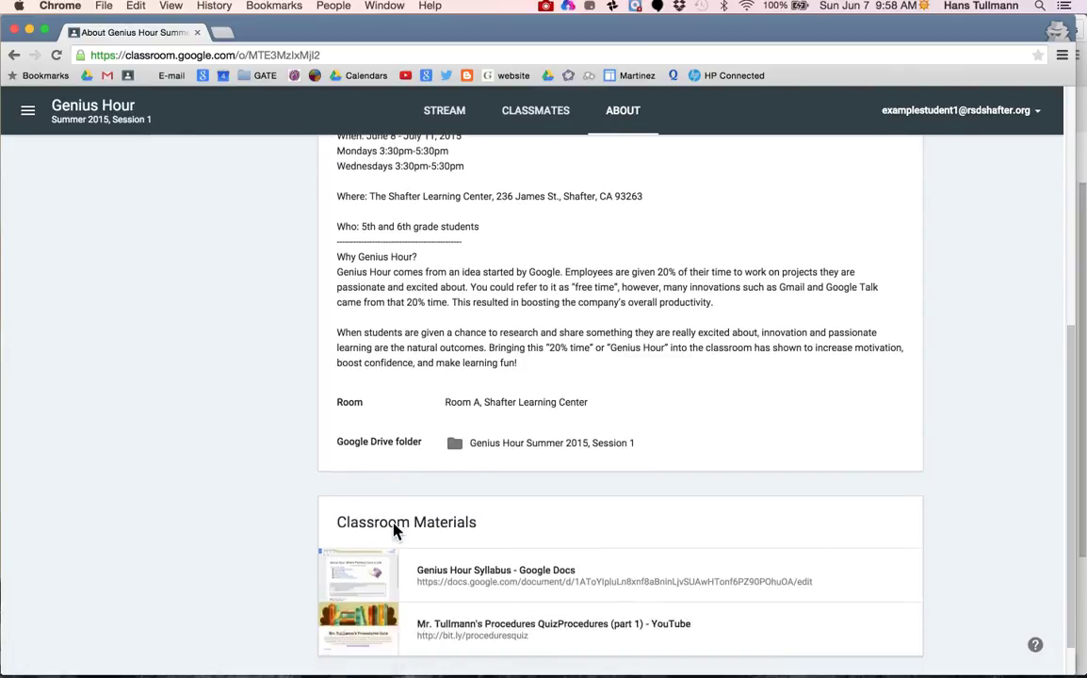
{"action": "scroll", "scroll_direction": "down", "scroll_amount": 3}
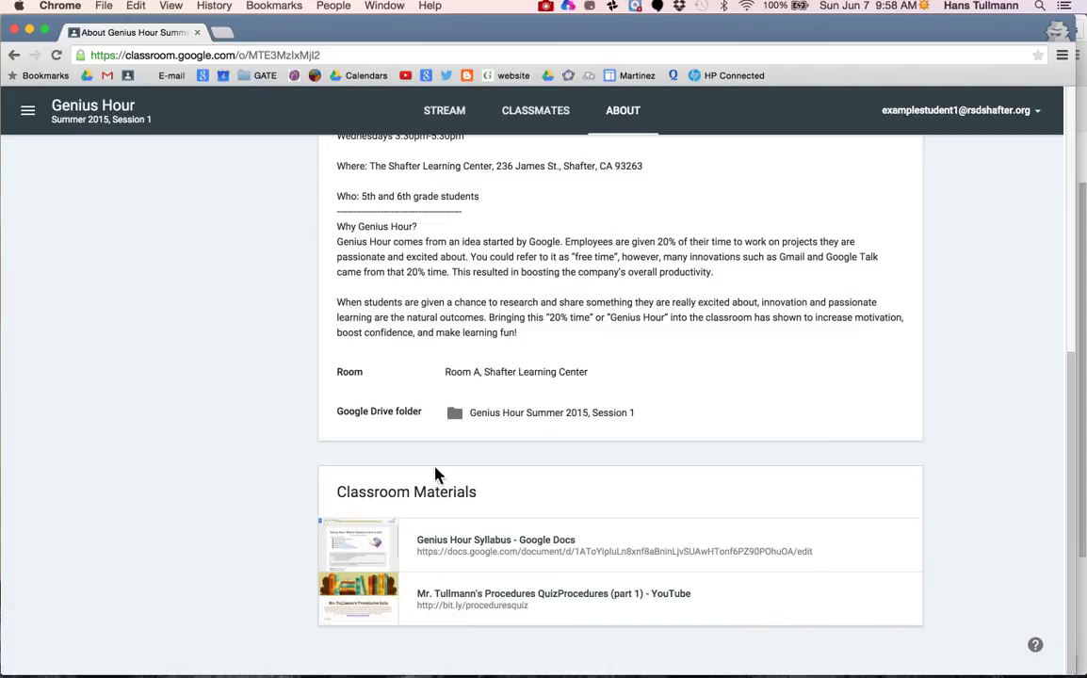
{"action": "mouse_move", "coordinate": [430, 546]}
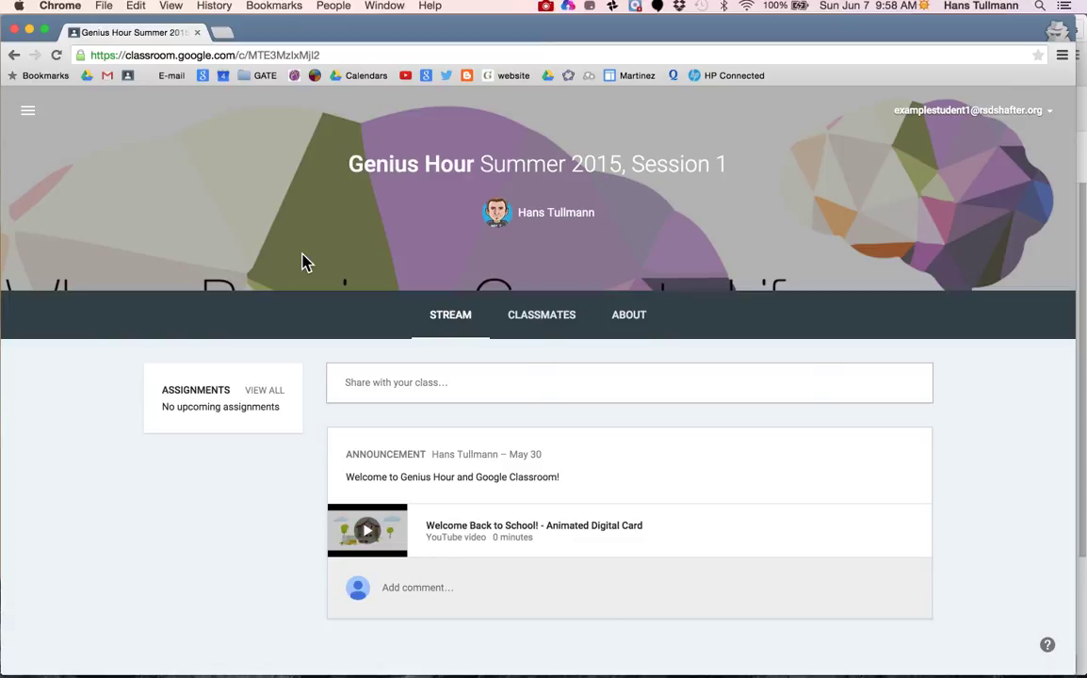
{"action": "mouse_move", "coordinate": [147, 189]}
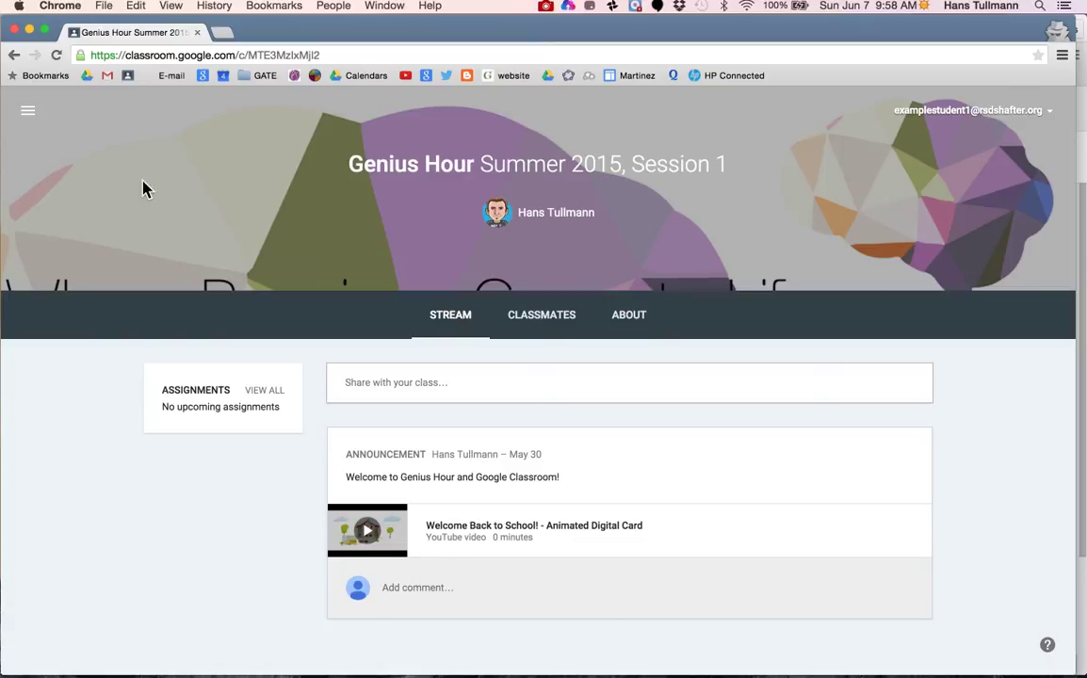
{"action": "mouse_move", "coordinate": [28, 110]}
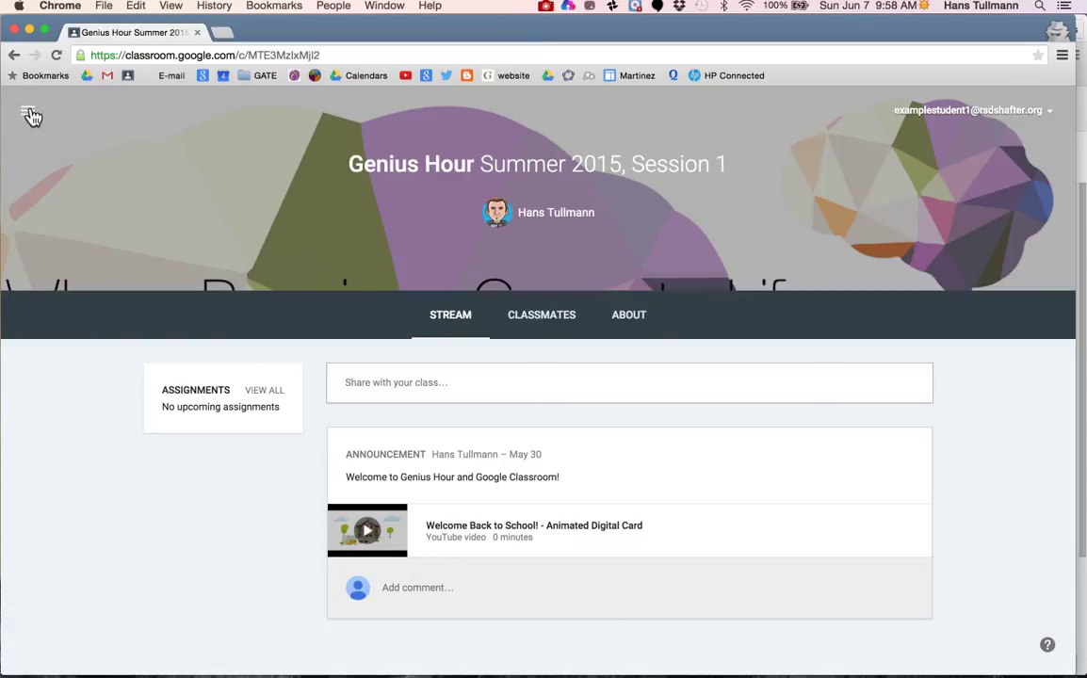
{"action": "mouse_move", "coordinate": [30, 117]}
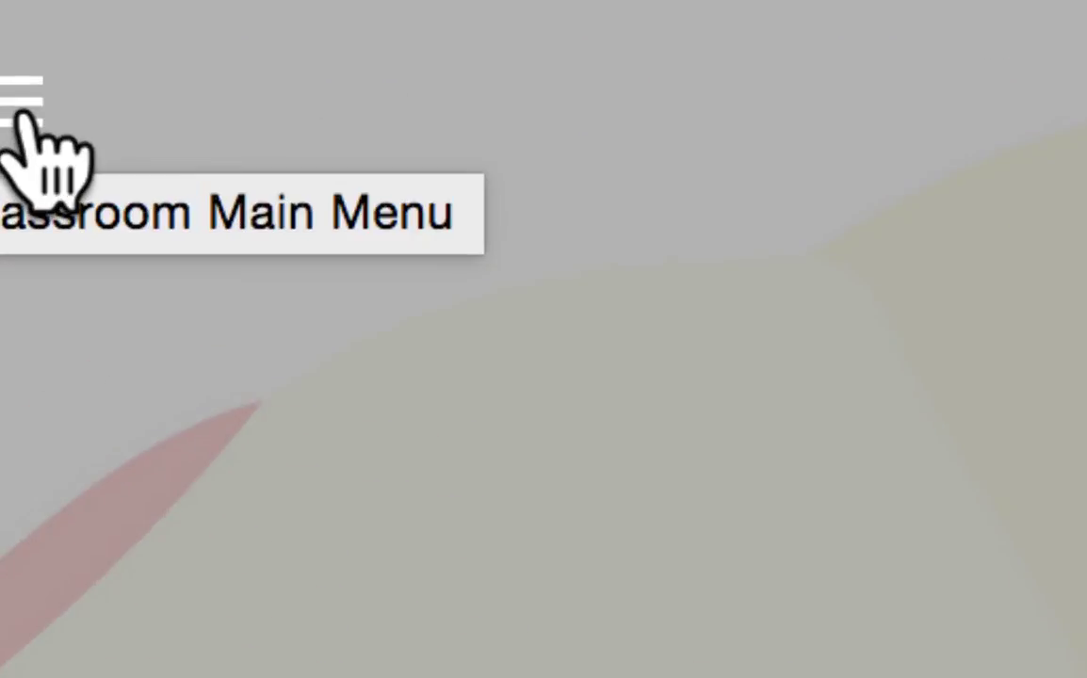
Step: Go to Home from the main menu and dismiss the 'Class folder in Drive' tip
{"action": "left_click", "coordinate": [29, 90]}
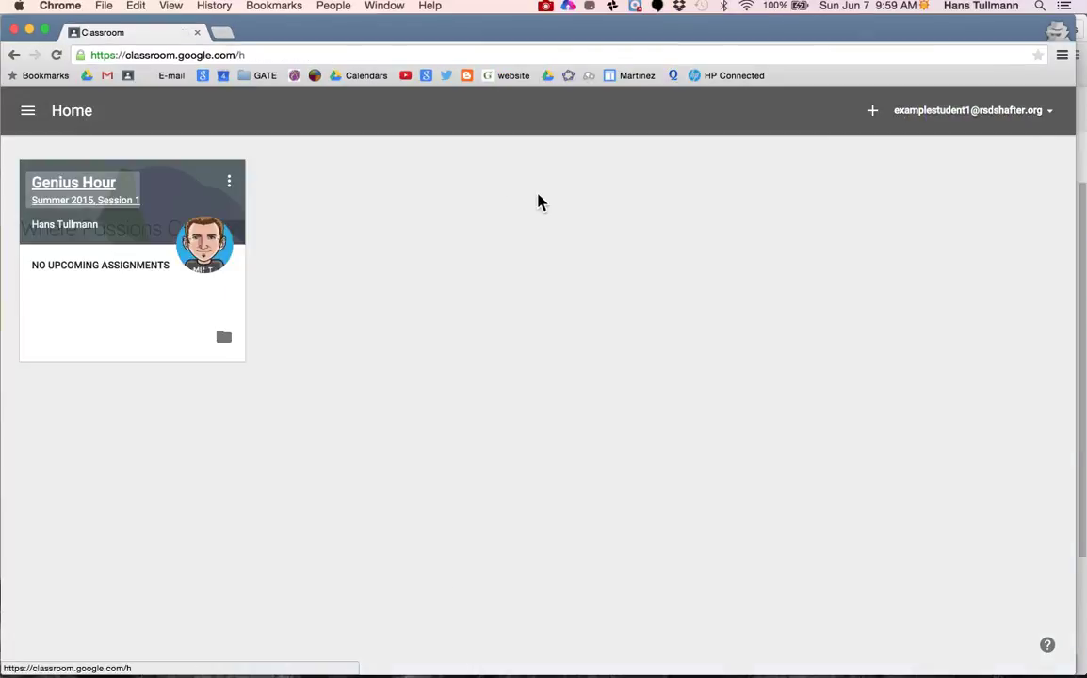
{"action": "left_click", "coordinate": [224, 337]}
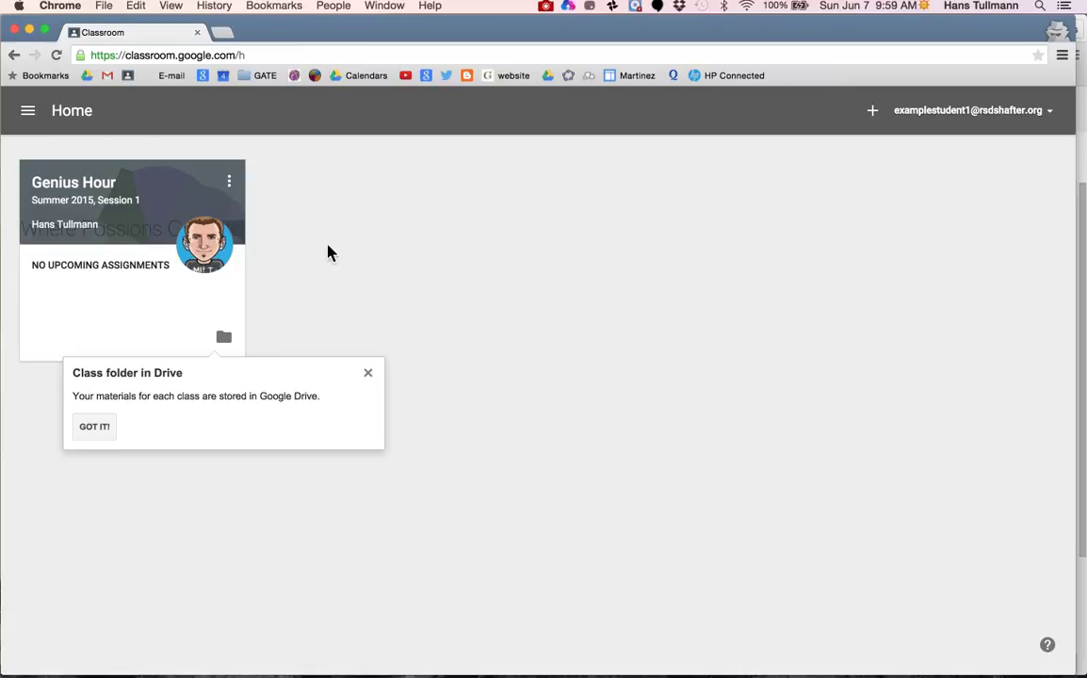
{"action": "mouse_move", "coordinate": [311, 317]}
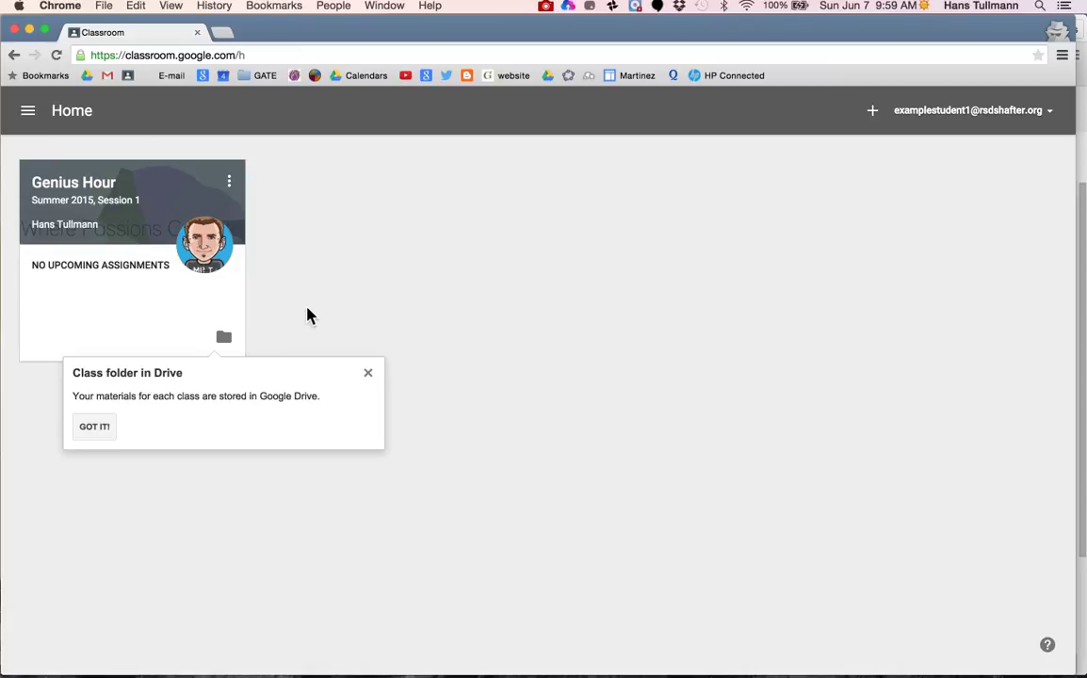
{"action": "left_click", "coordinate": [94, 426]}
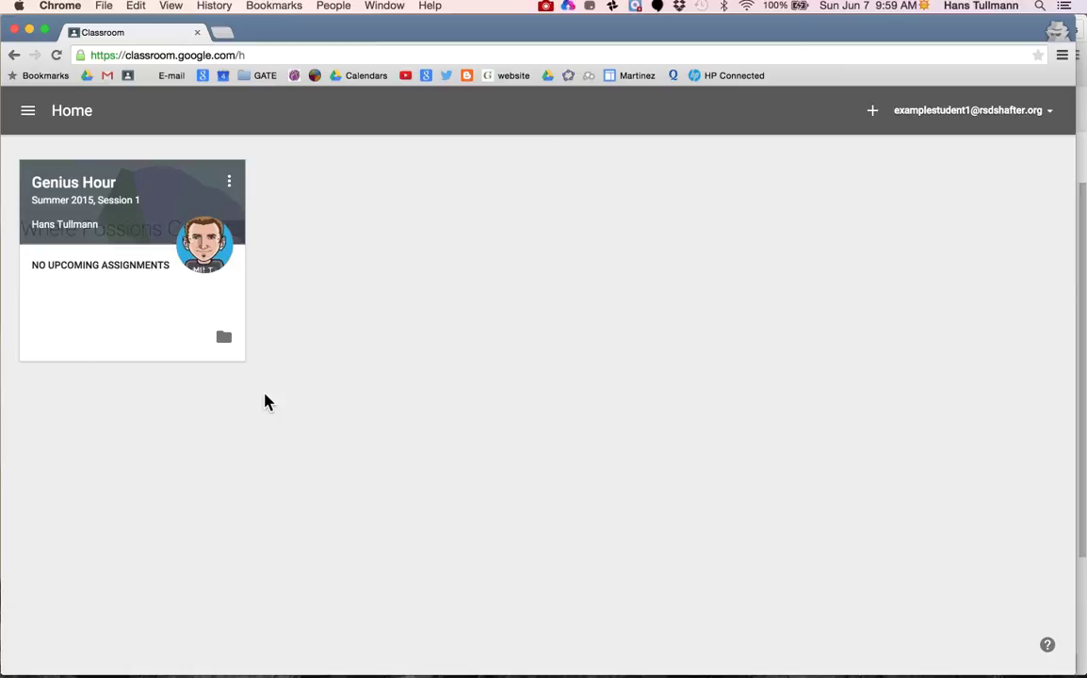
{"action": "mouse_move", "coordinate": [884, 103]}
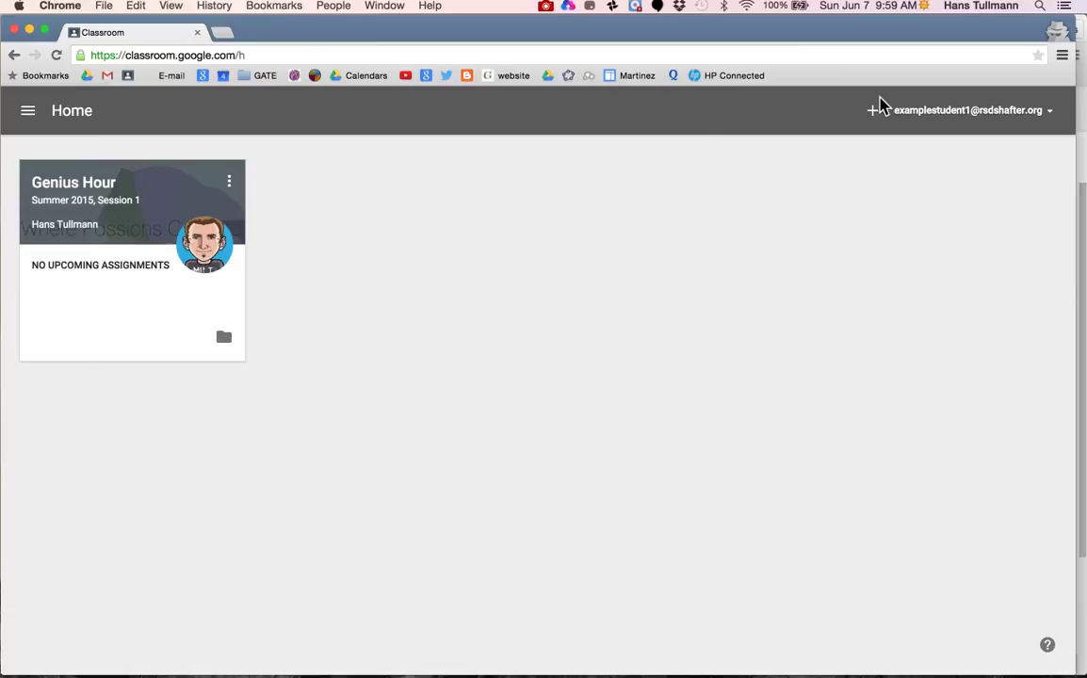
{"action": "left_click", "coordinate": [870, 109]}
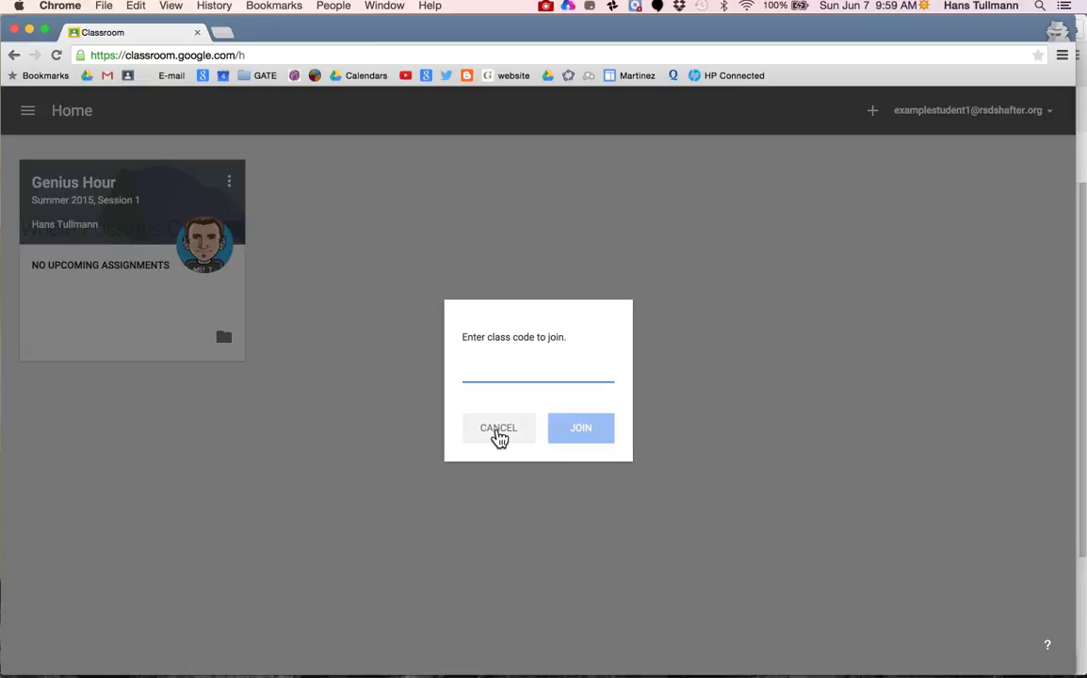
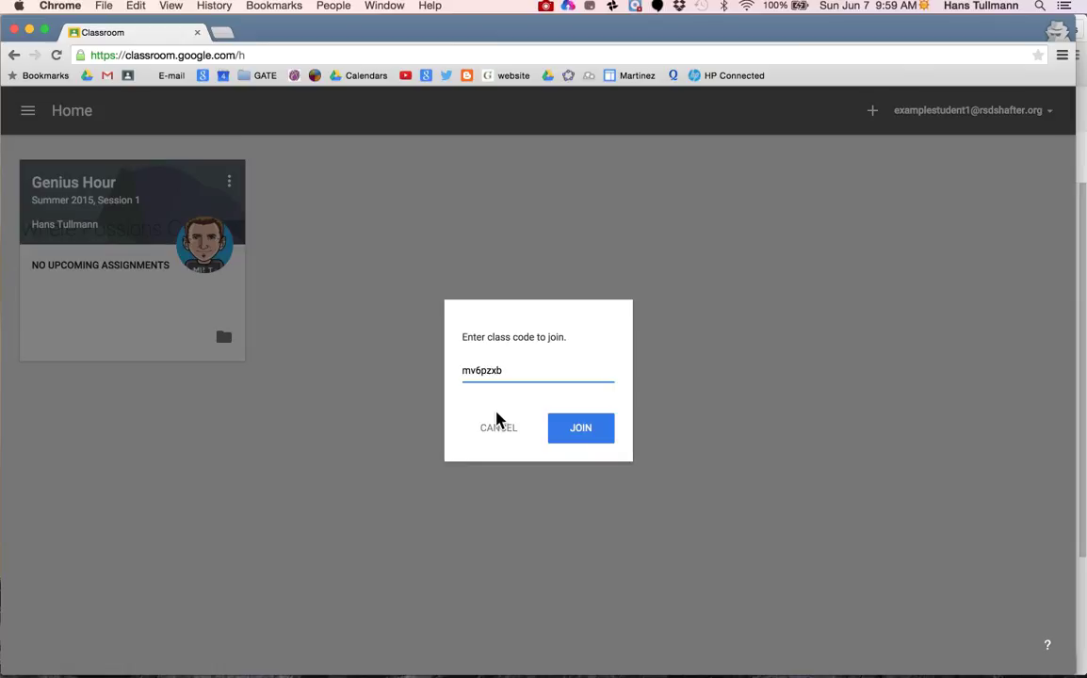
{"action": "left_click", "coordinate": [497, 426]}
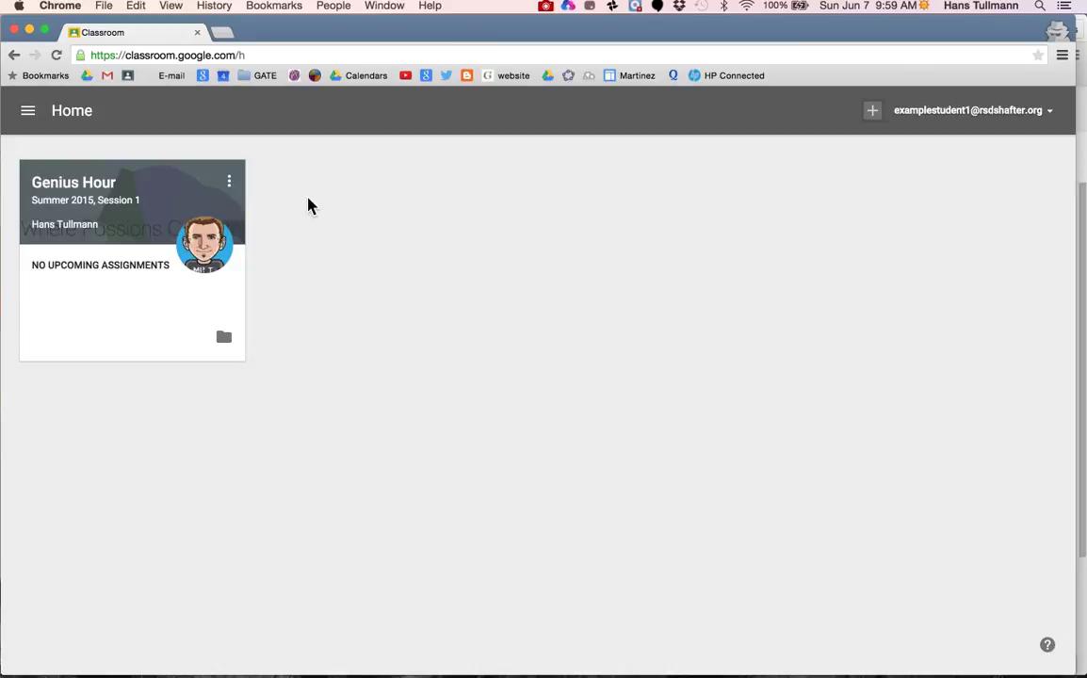
{"action": "mouse_move", "coordinate": [57, 187]}
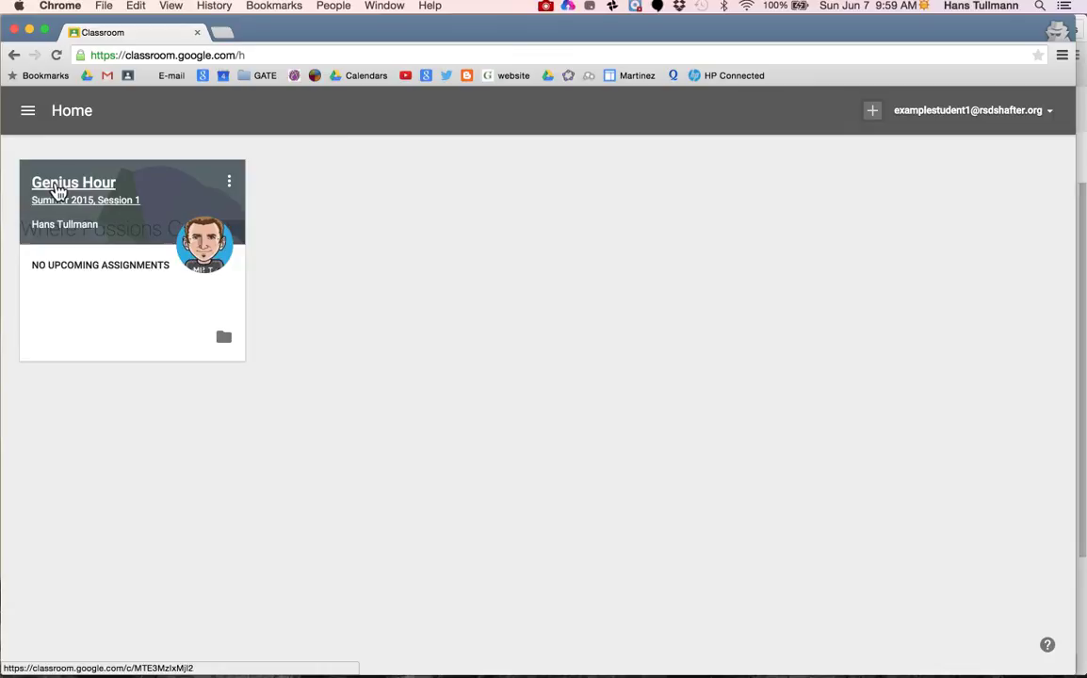
Step: Open the Genius Hour class from its home-page card to see the stream
{"action": "left_click", "coordinate": [74, 181]}
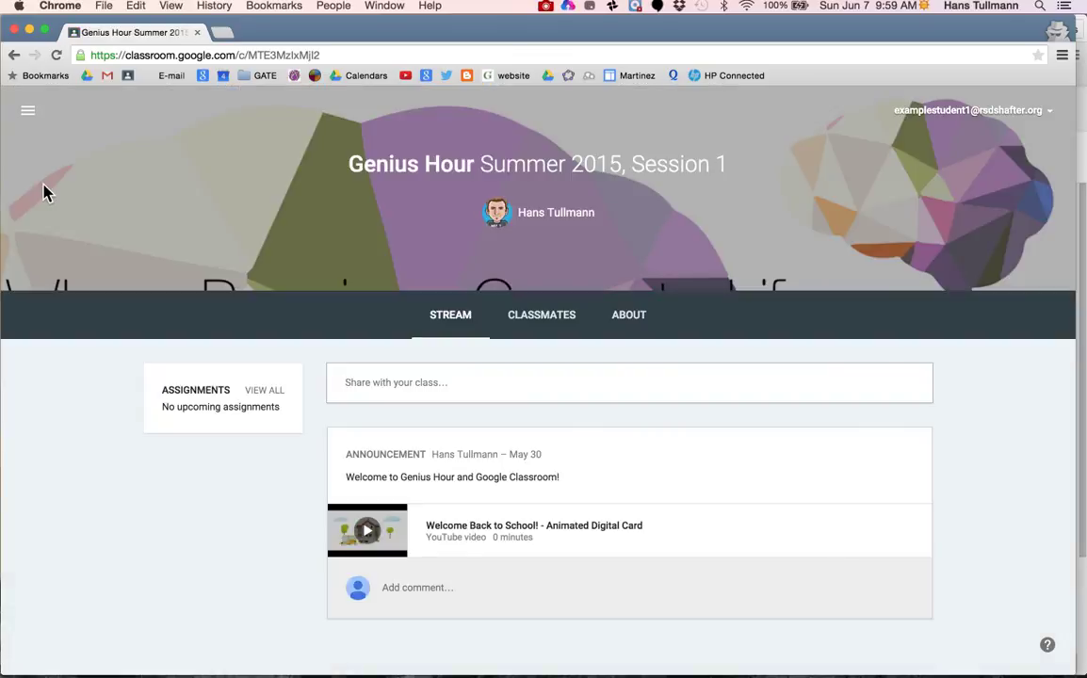